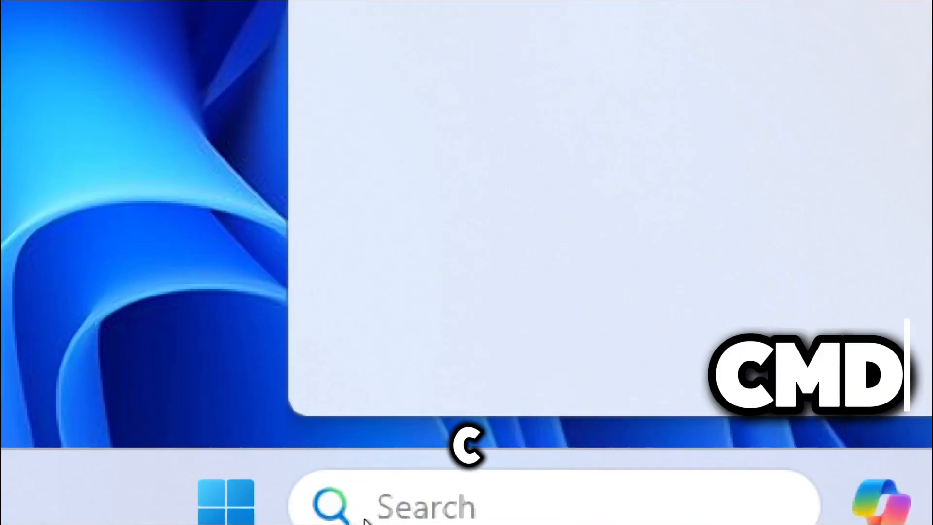
- Search the Start menu for cmd and launch Command Prompt as administrator
type("cmd")
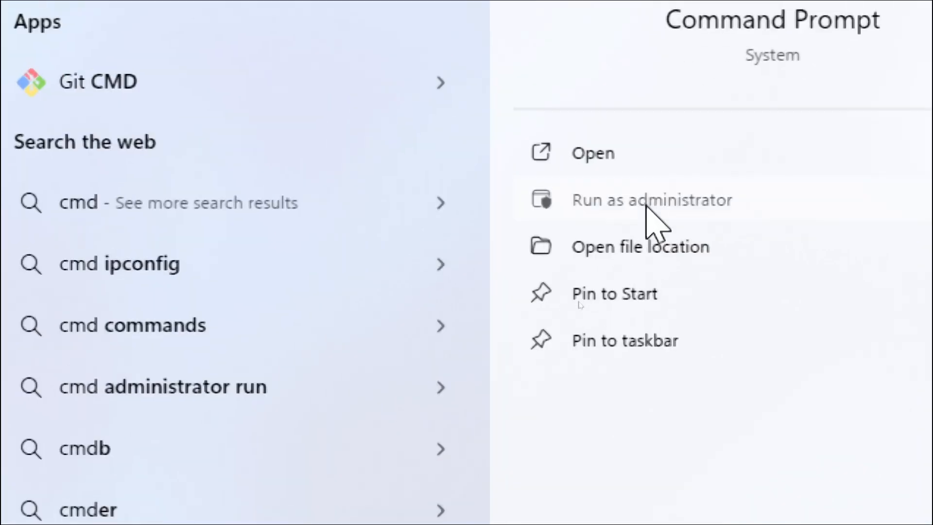
left_click(652, 199)
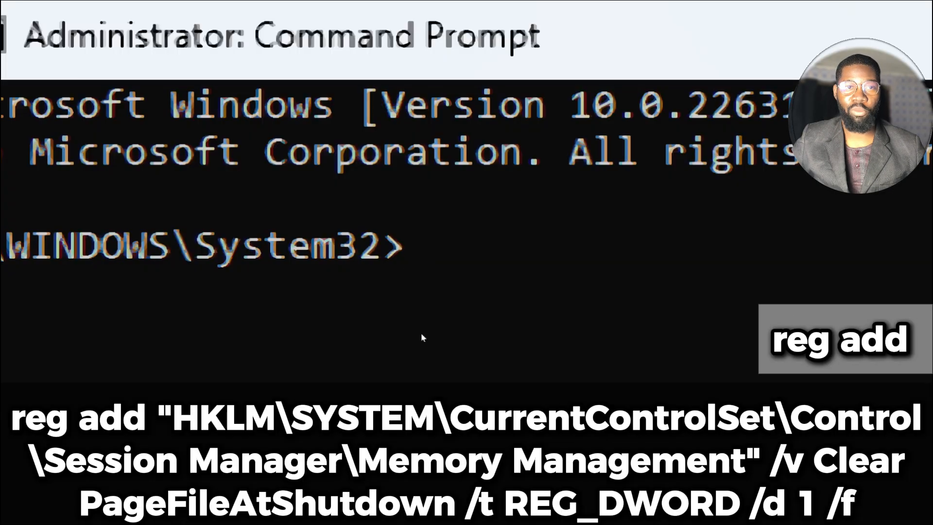
- Set the Memory Management ClearPageFileAtShutdown registry value to 1 with reg add
type("reg add")
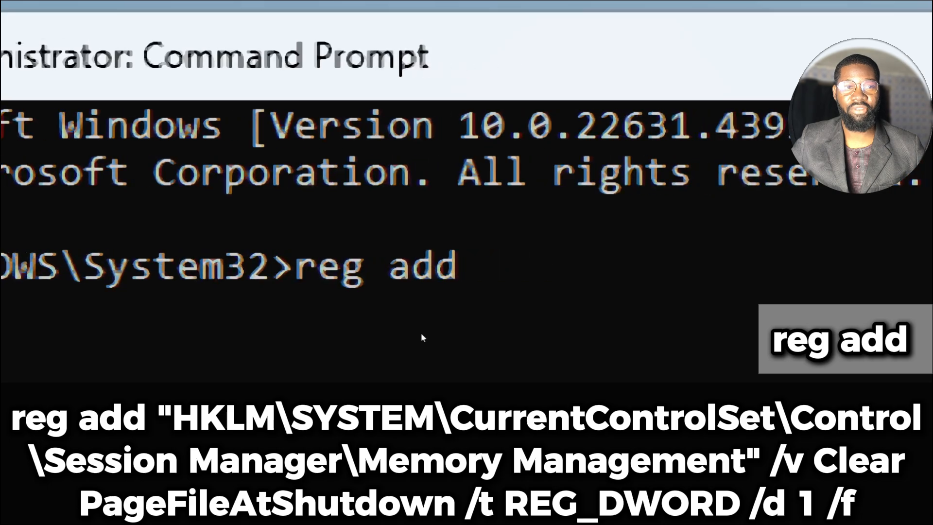
type("\"")
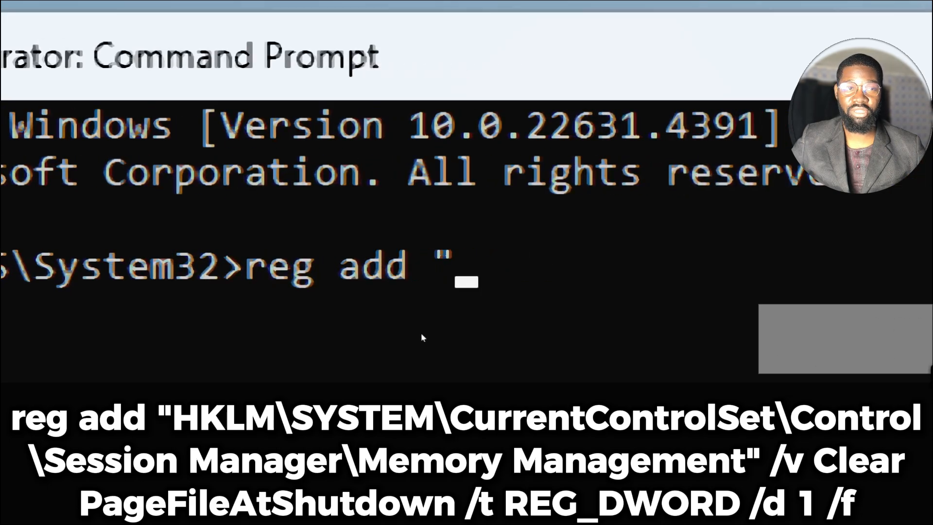
type("HKLM\\SYS")
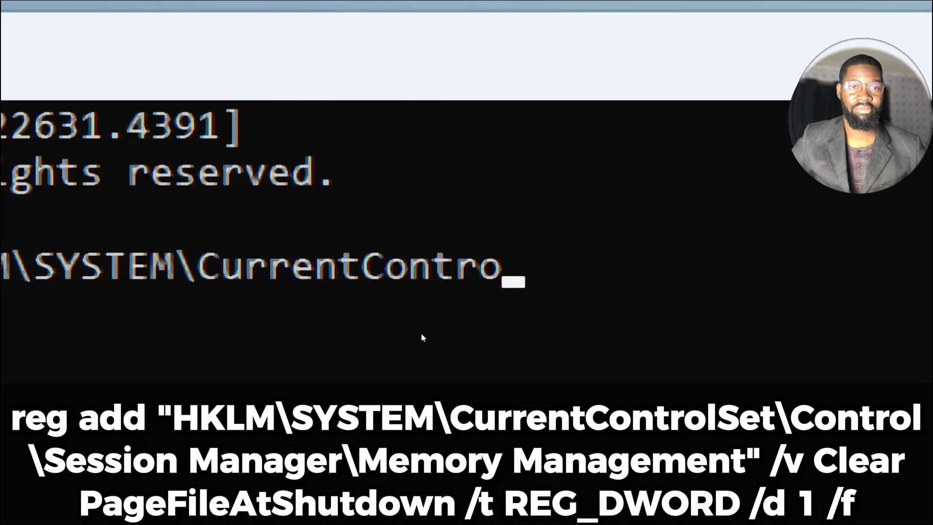
type("rolSet\\Control\\")
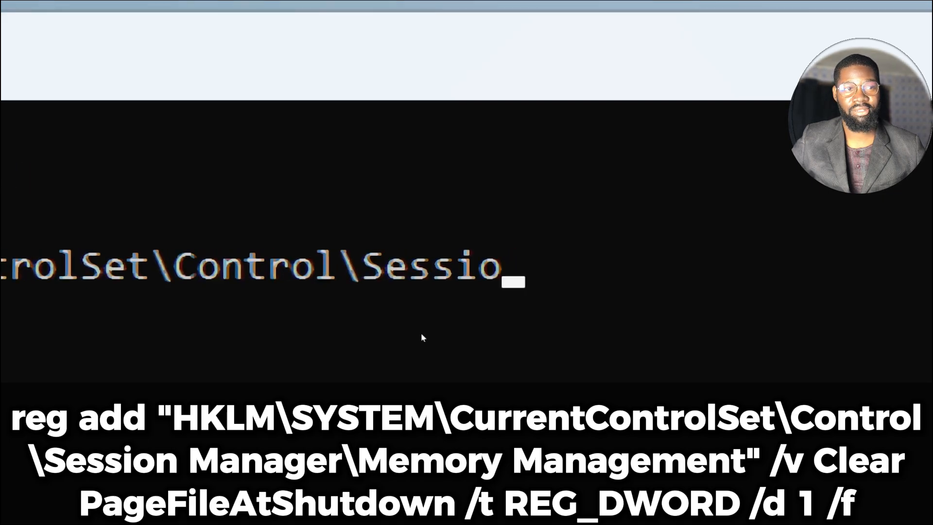
type("SessionManager\\Mem")
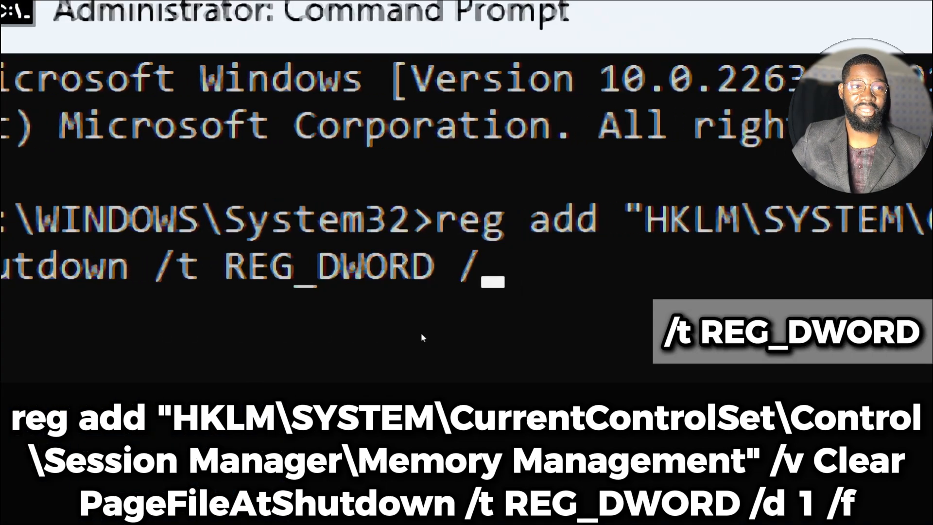
type("/d 1")
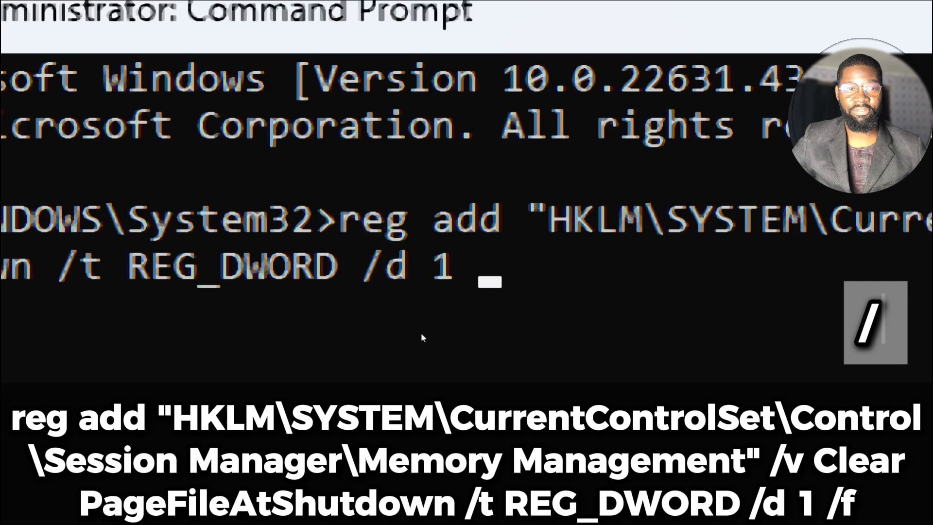
type("/f")
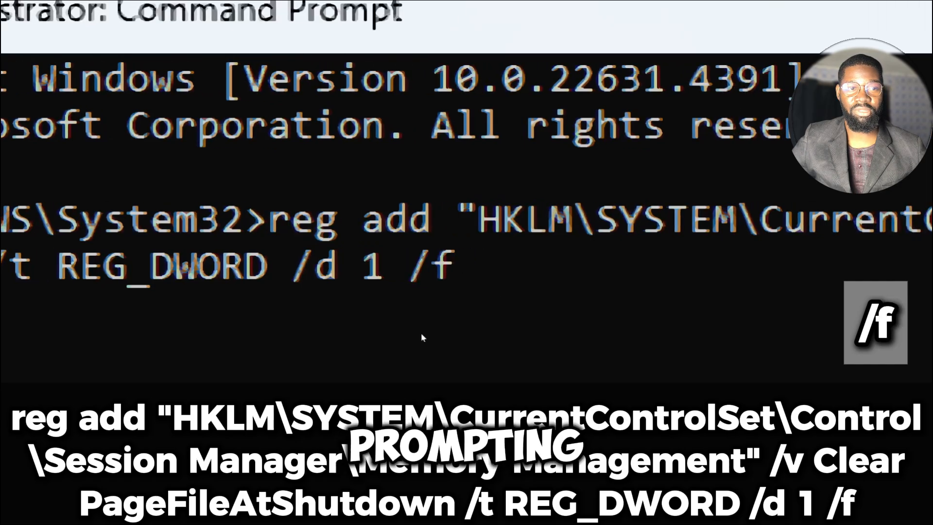
key("enter")
type("del /q")
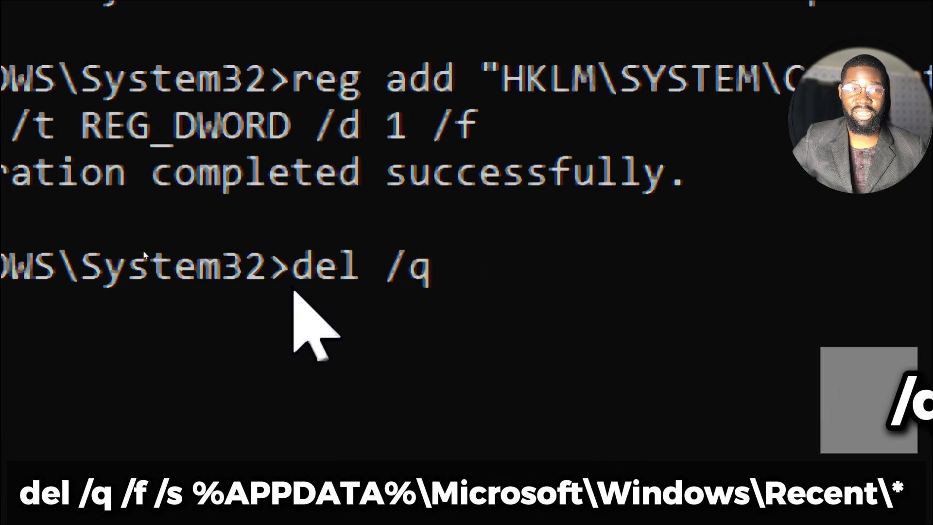
- Run del /q /f /s on %APPDATA%\Microsoft\Windows\Recent\* to wipe recent items
type("/f")
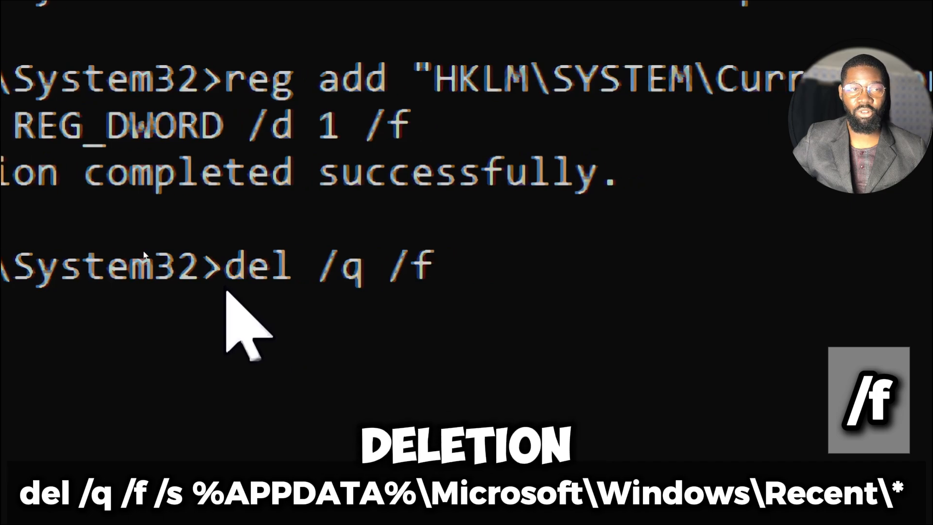
type("/s")
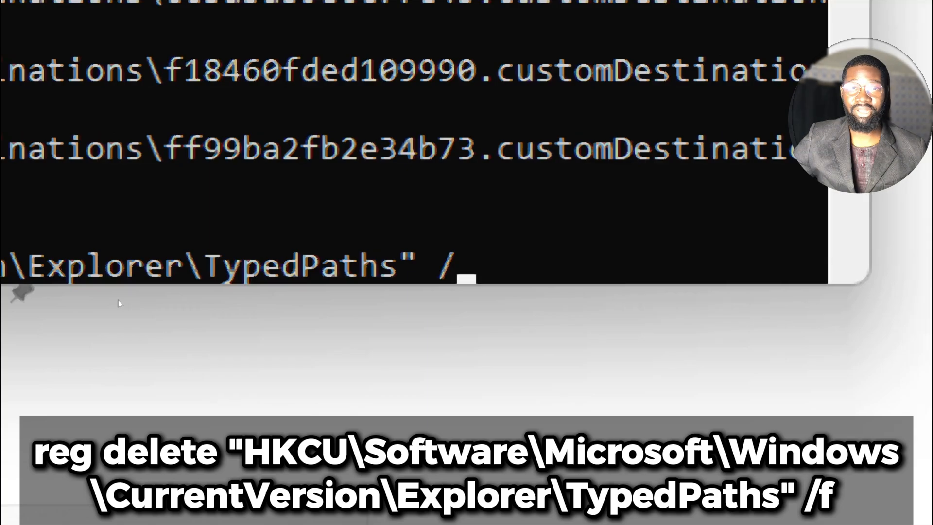
- Delete the Explorer TypedPaths registry key under HKCU with reg delete /f
type("f")
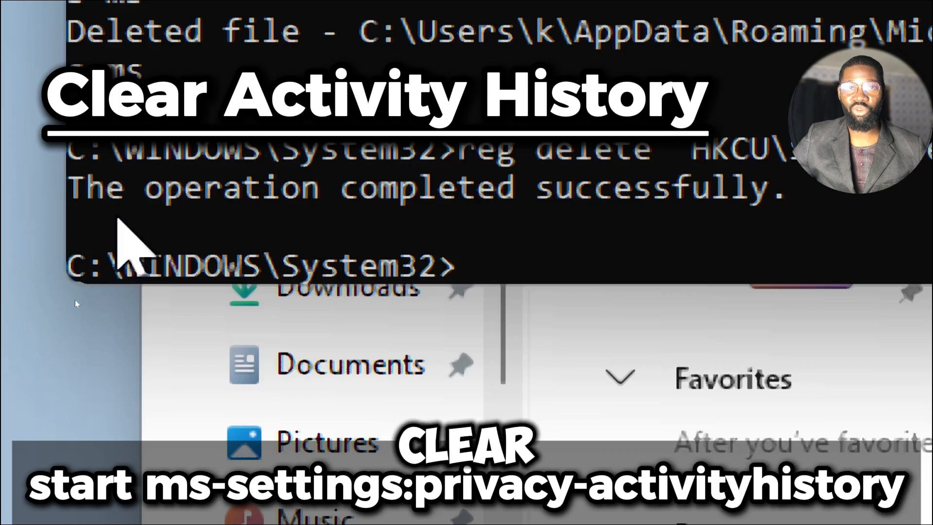
- Open ms-settings:privacy-activityhistory with start and confirm clearing this account's activity history
type("star")
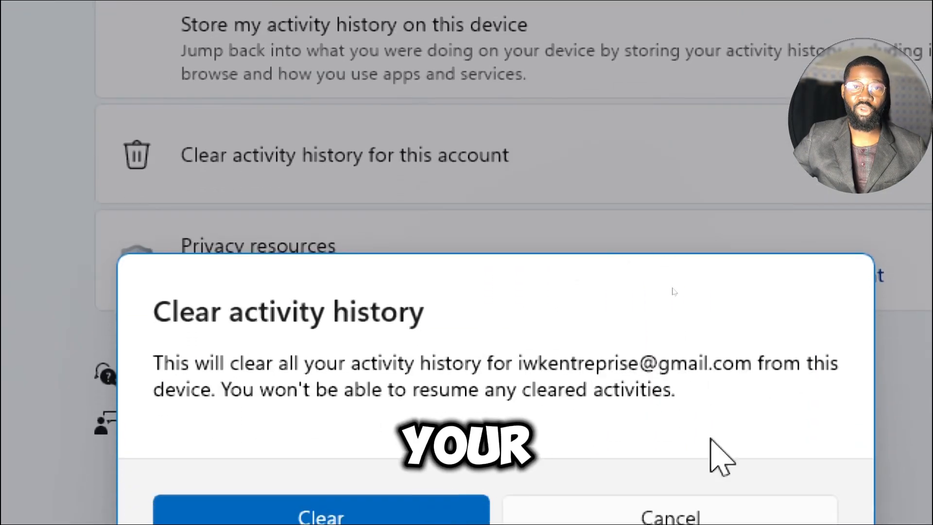
left_click(669, 515)
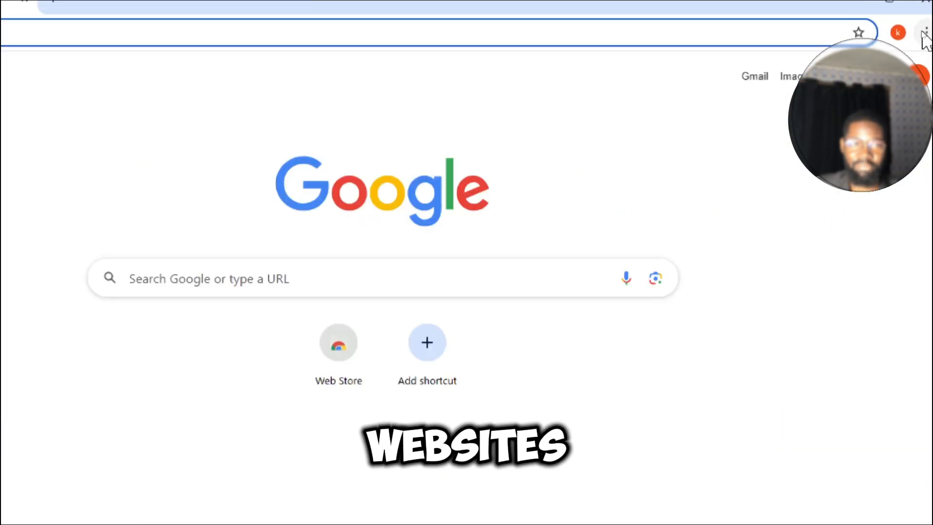
- Check Chrome's History menu, then delete the User Data\Default history file with del /F /Q
left_click(926, 33)
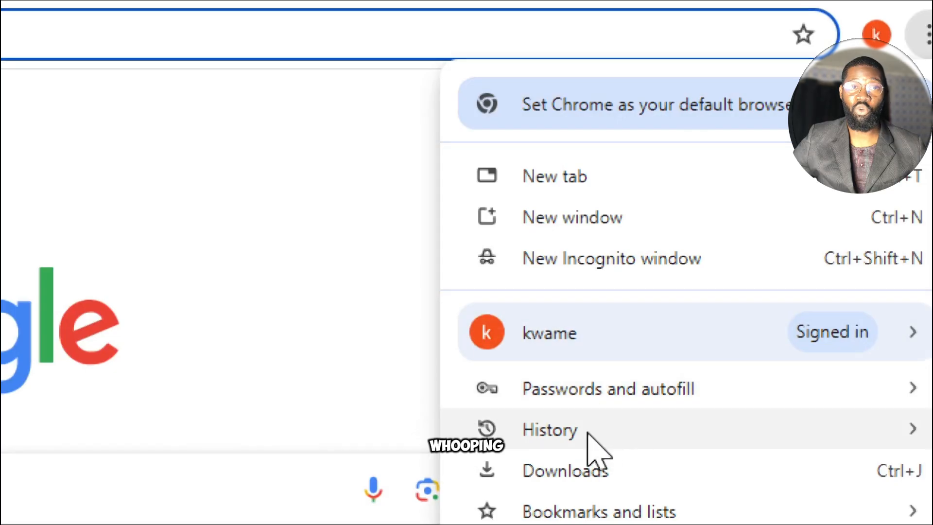
left_click(549, 430)
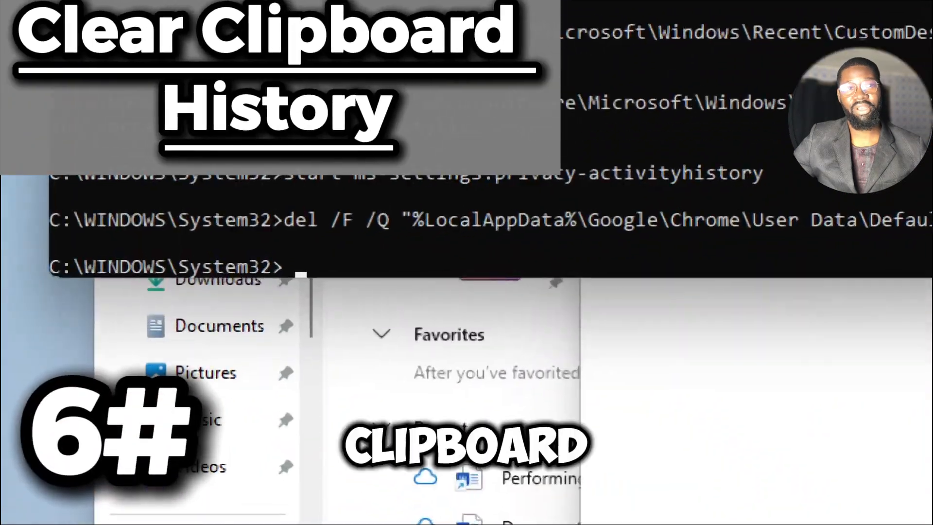
- Check clipboard history with Win+V, then run echo off | clip to empty it
key("Win+V")
type("echo off |")
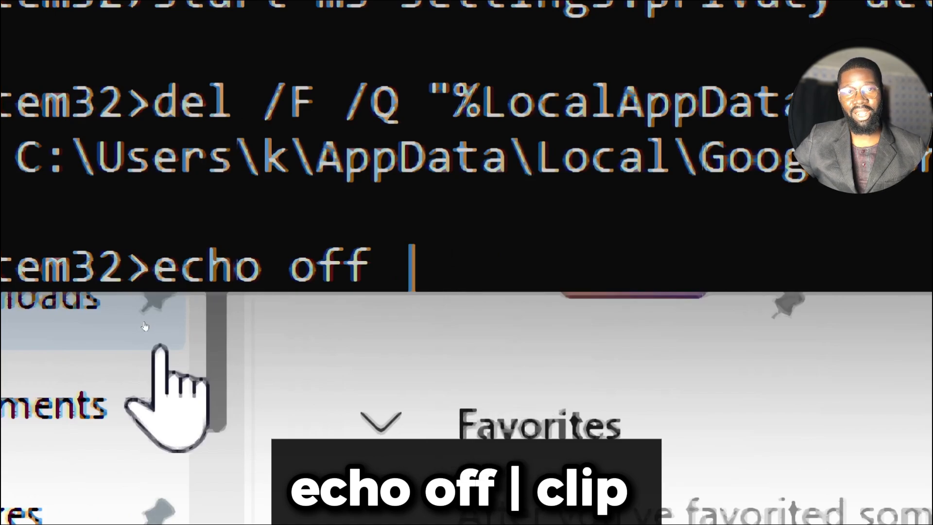
type("clip")
type("ipconfig /")
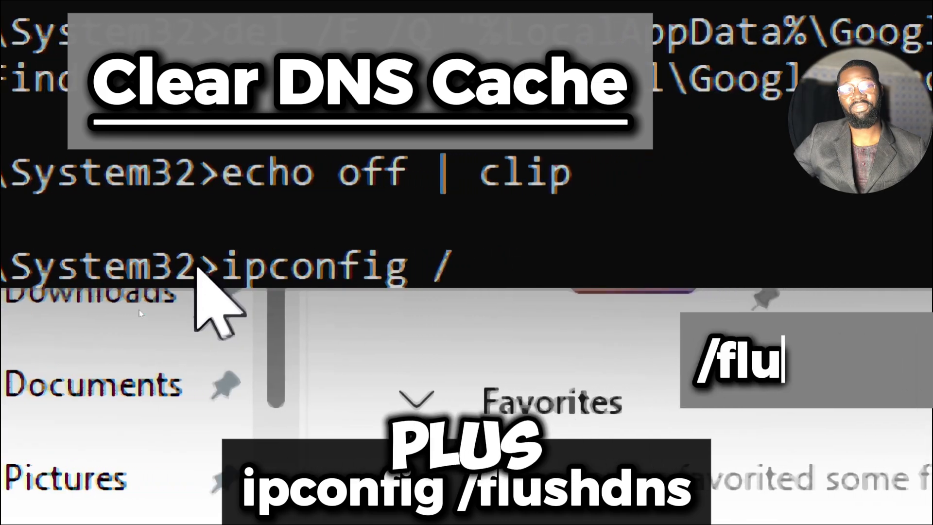
- Run ipconfig /flushdns to flush the DNS resolver cache
type("flush")
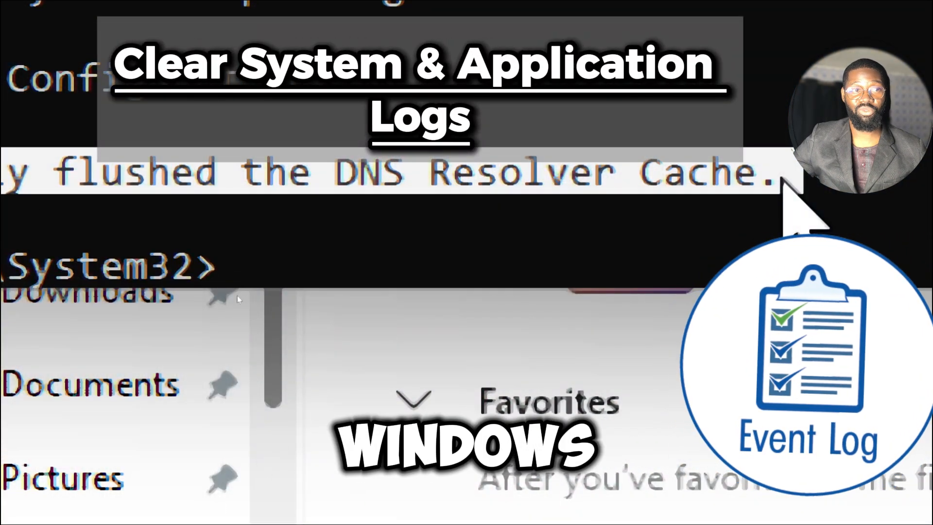
key("Win+r")
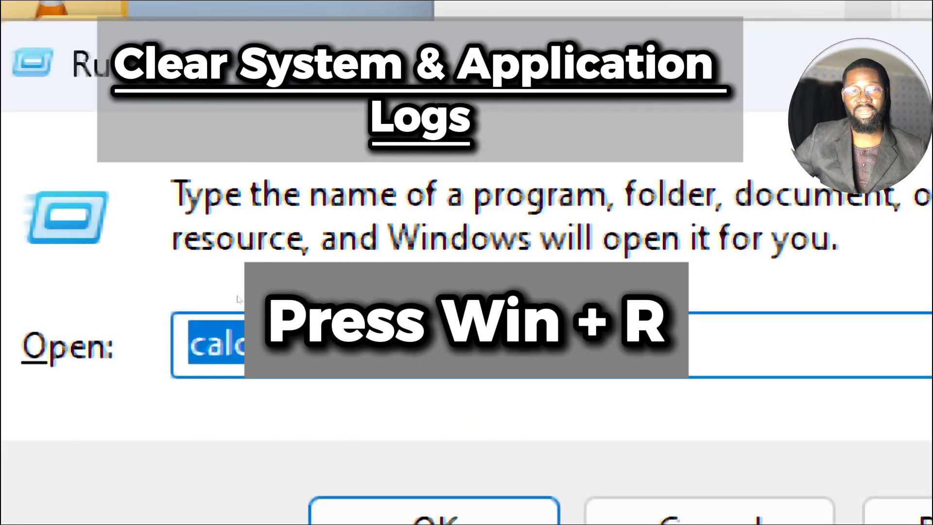
type("eventv")
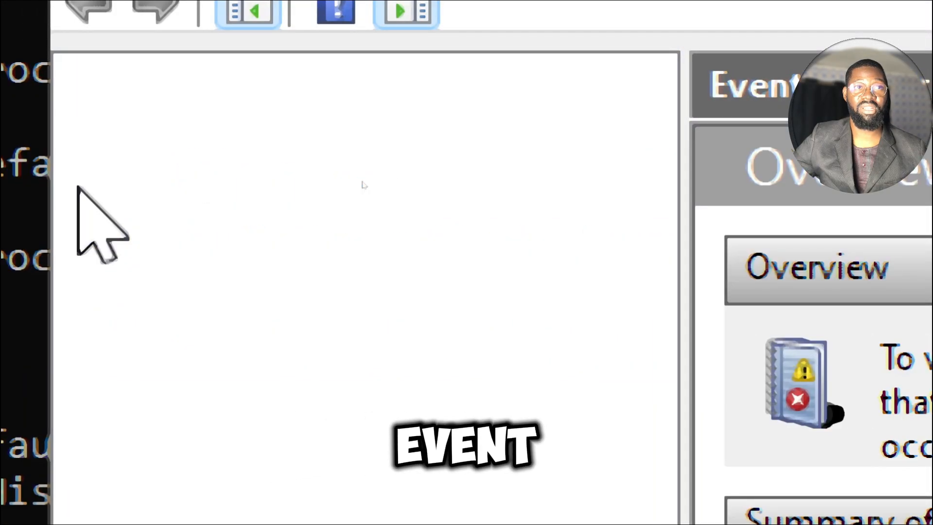
left_click(303, 399)
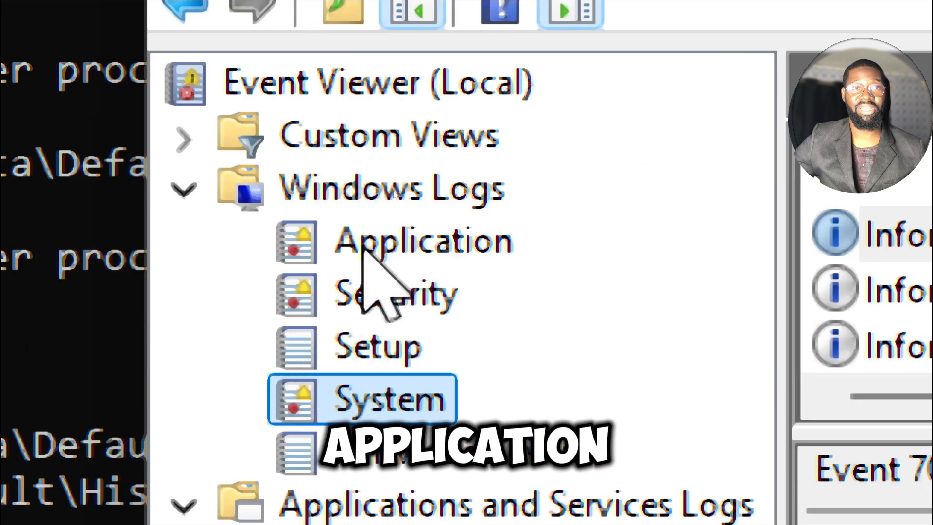
left_click(422, 241)
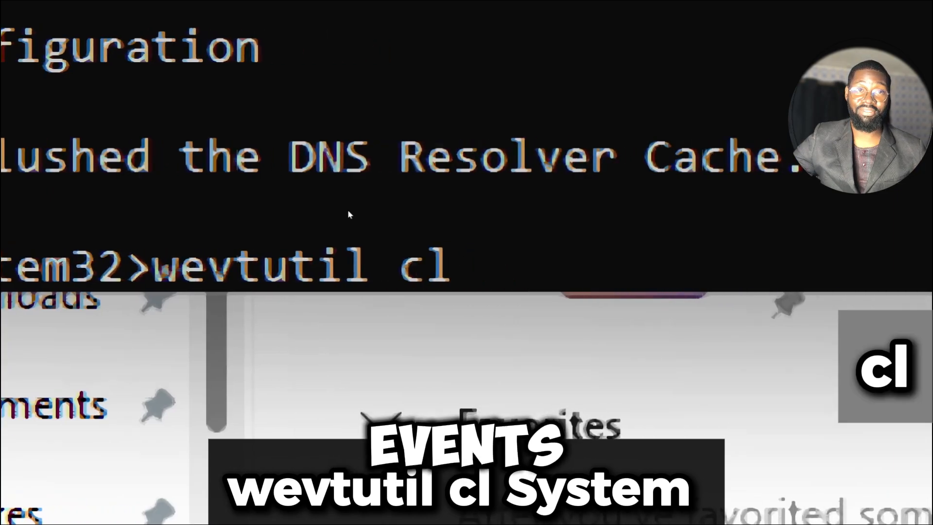
- Run wevtutil cl for the System, Application and Security logs
type("syst")
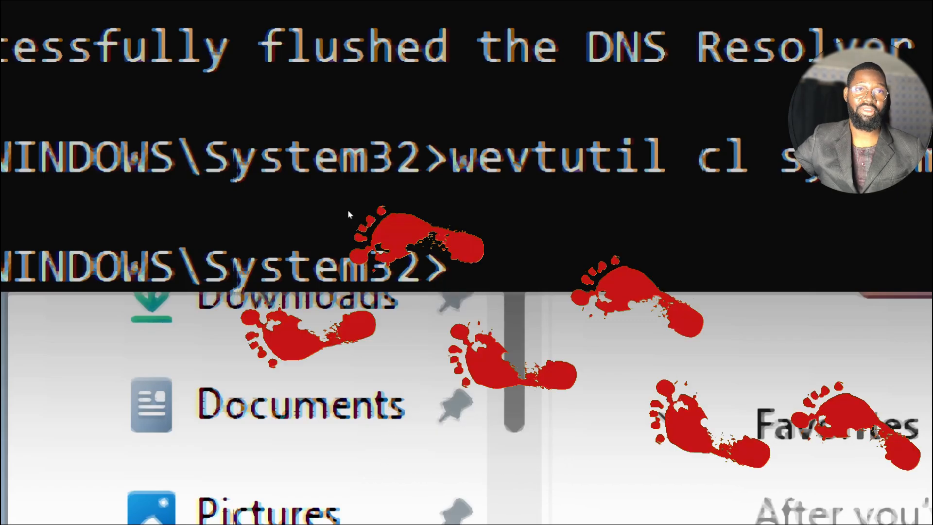
type("wevtutil cl Securi")
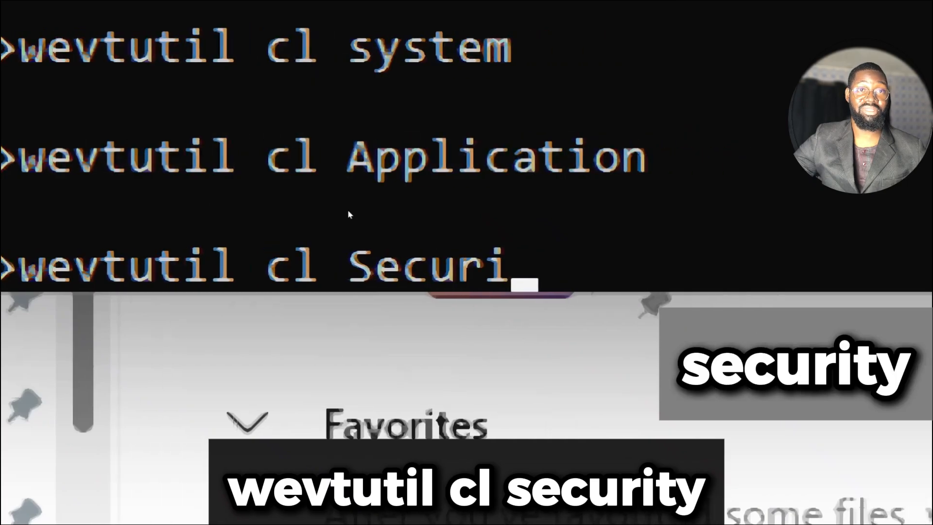
type("ty")
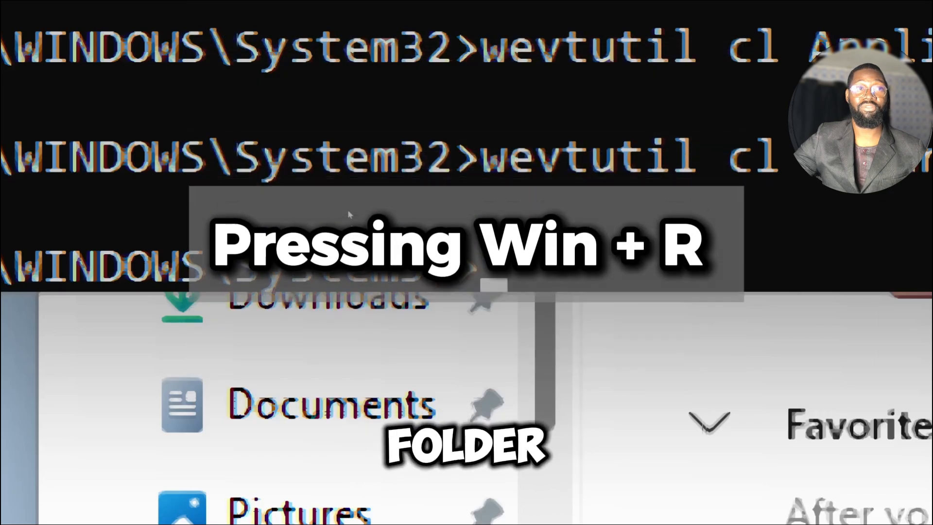
- Check %temp% in the Run dialog, then del /s /q the user Temp folder's files
key("Win+r")
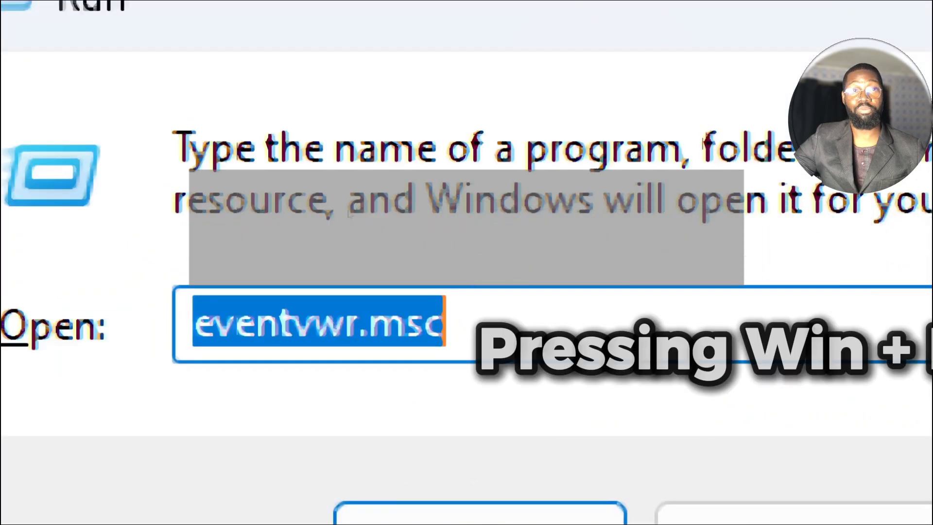
type("%temp%")
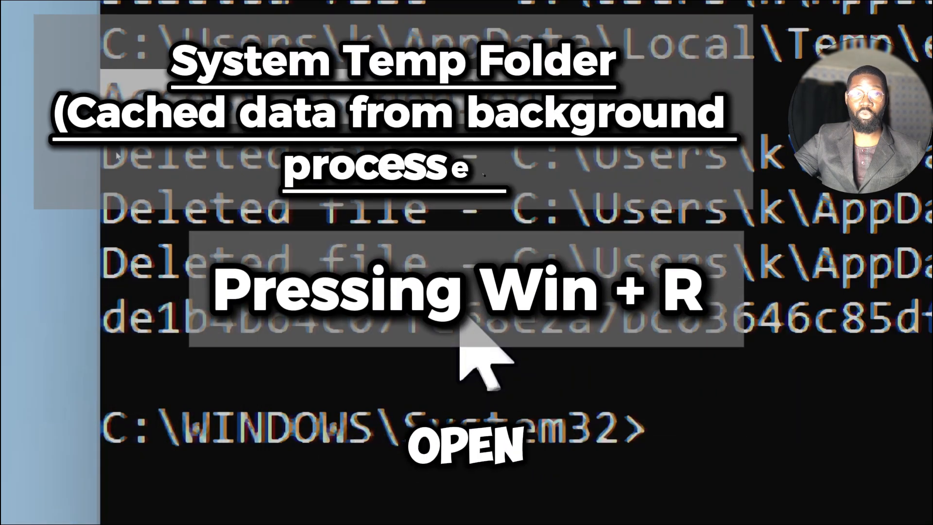
- Begin entering del /s /q C:\Windows\Temp\* to delete all system Temp files
type("C:\\")
type("del")
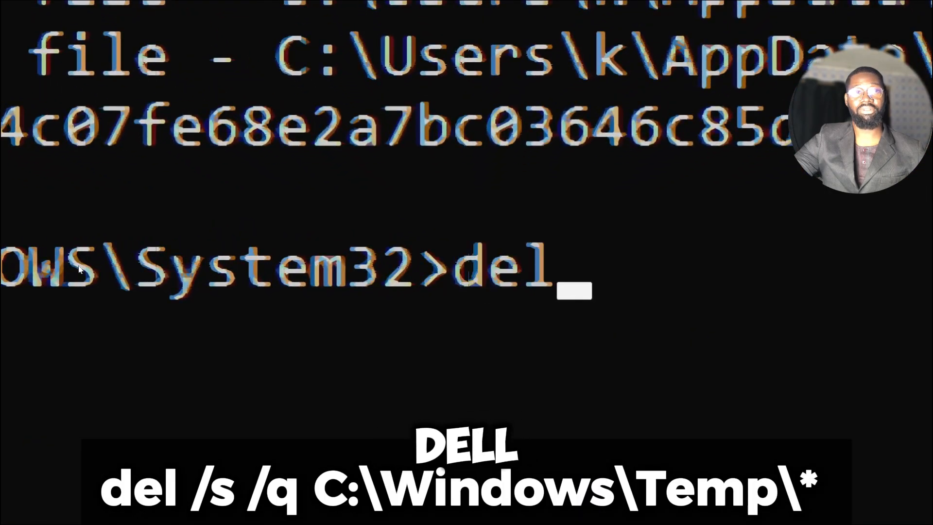
type("/s /q C")
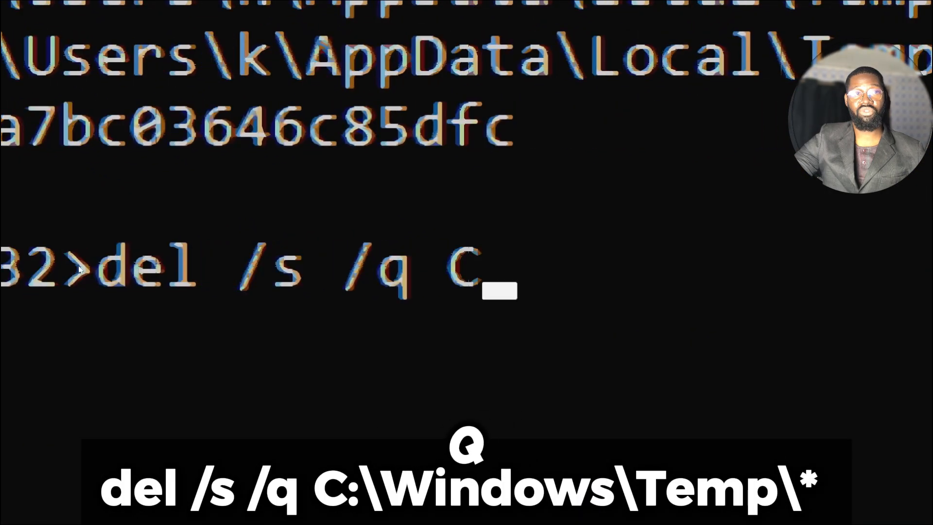